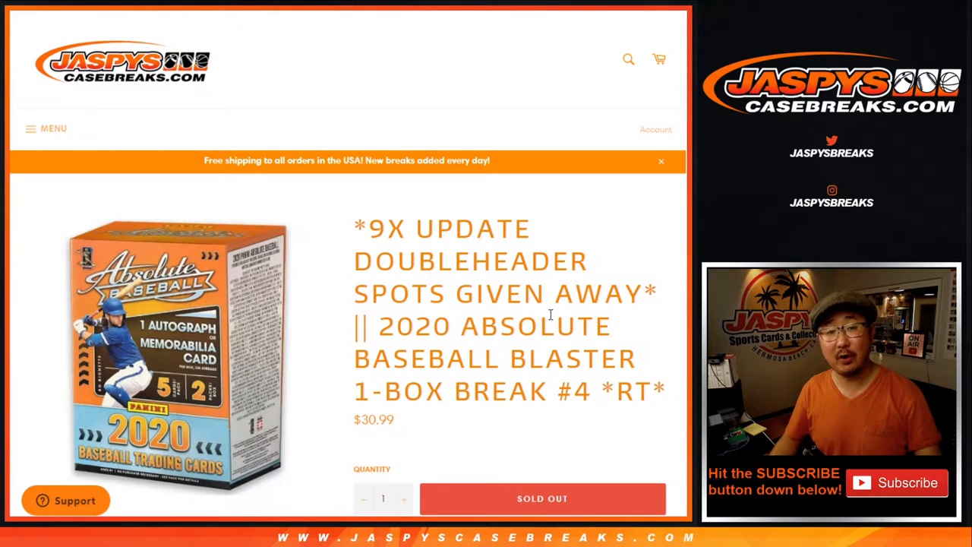
# Select the nine Doubleheader spot rows and the break credit row.
pyautogui.scroll(-3)
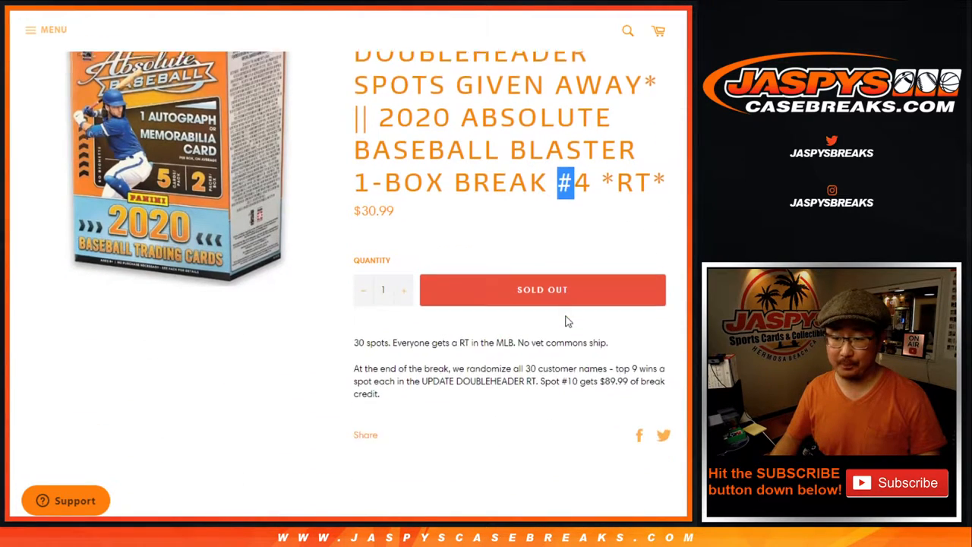
pyautogui.scroll(-3)
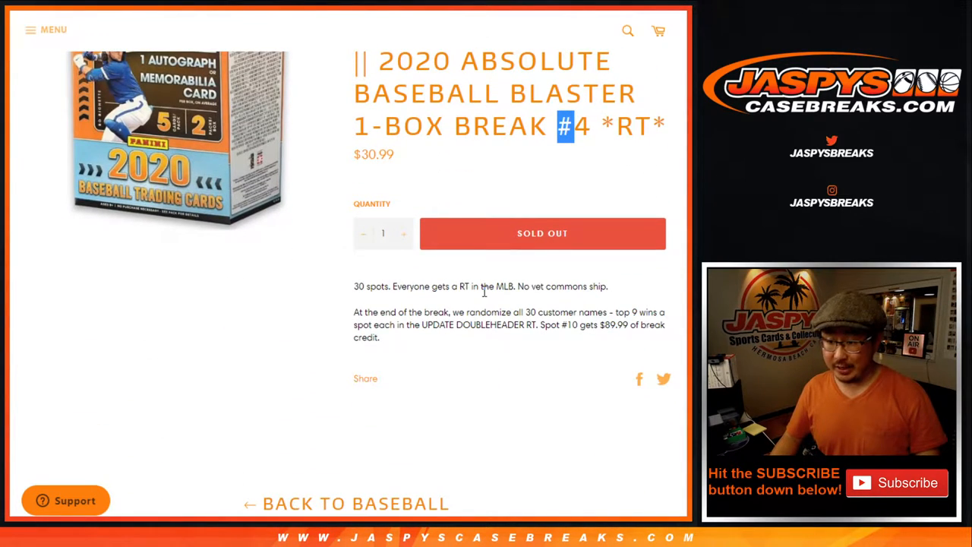
pyautogui.doubleClick(475, 324)
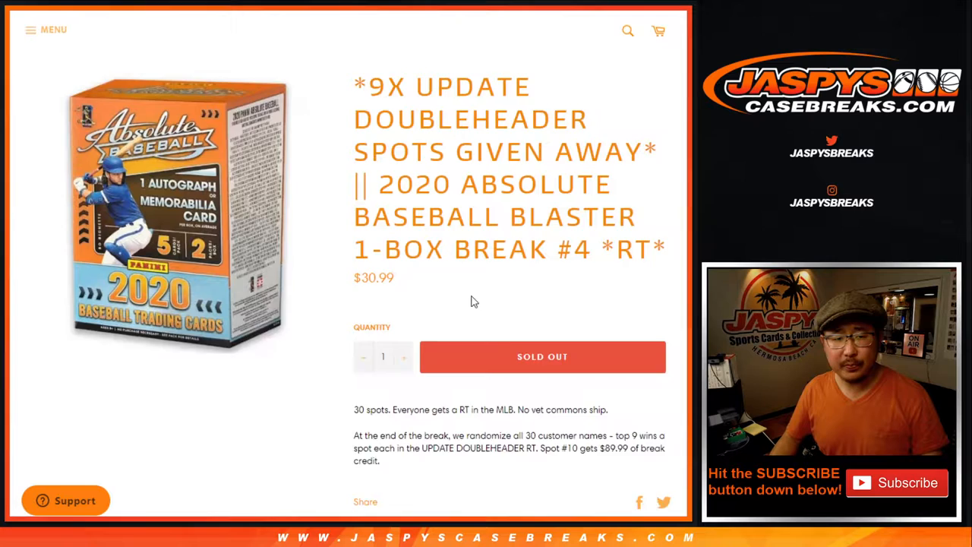
pyautogui.scroll(3)
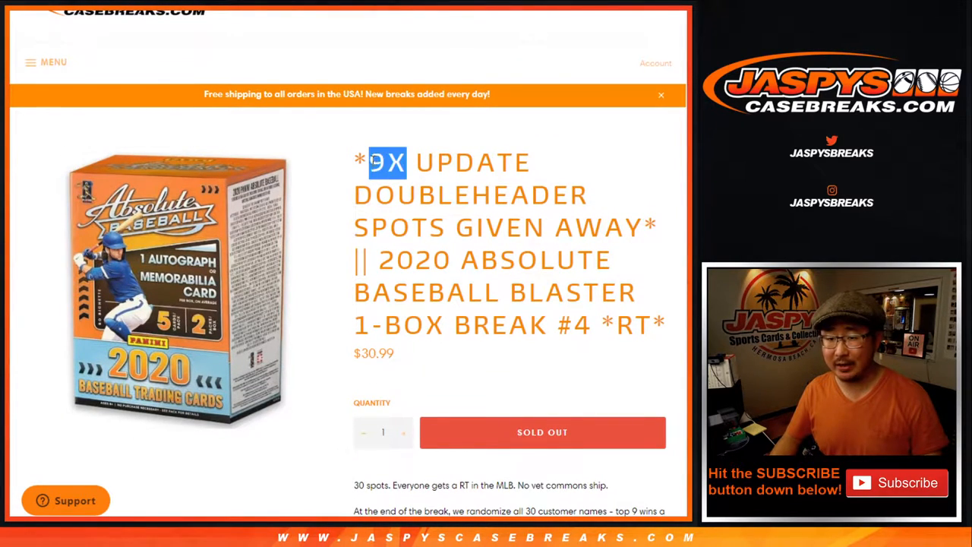
pyautogui.scroll(-3)
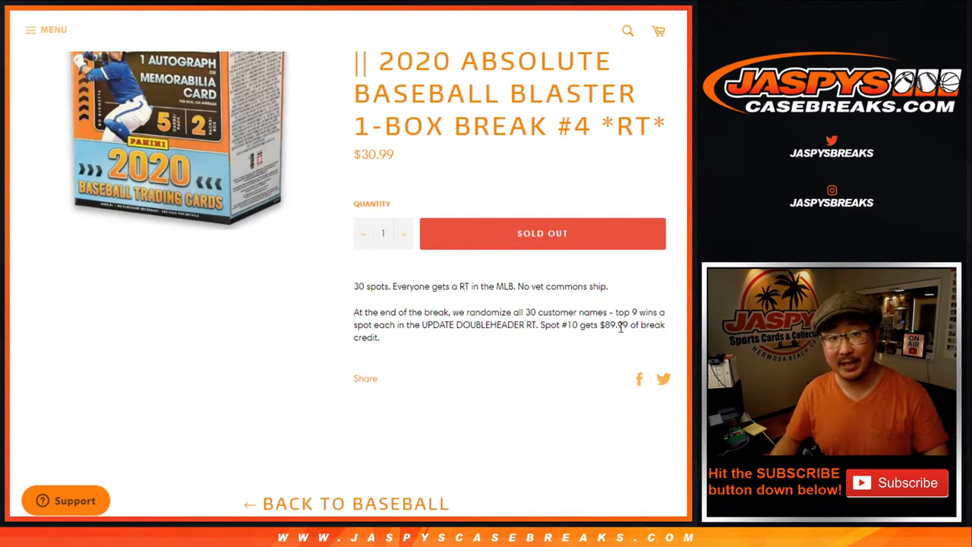
pyautogui.scroll(3)
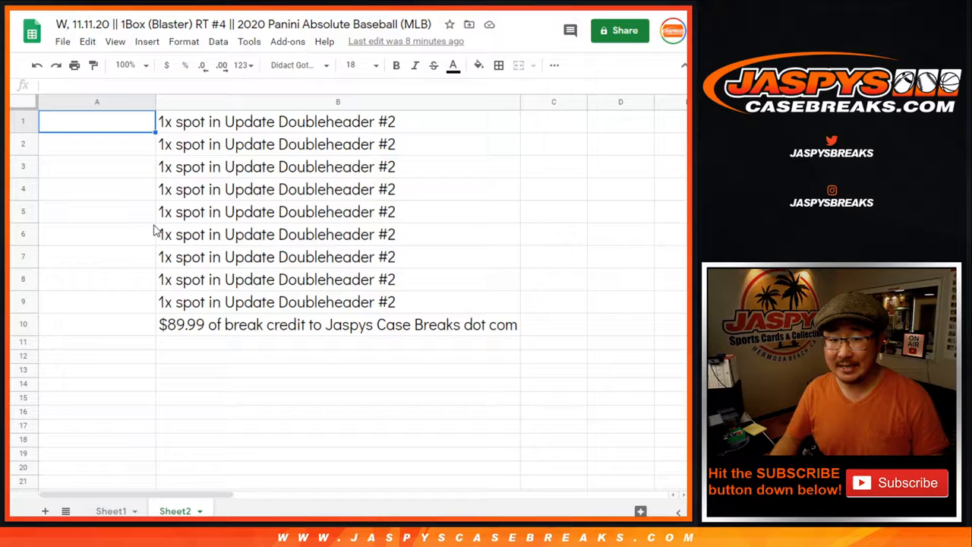
pyautogui.moveTo(96, 122); pyautogui.dragTo(96, 302)
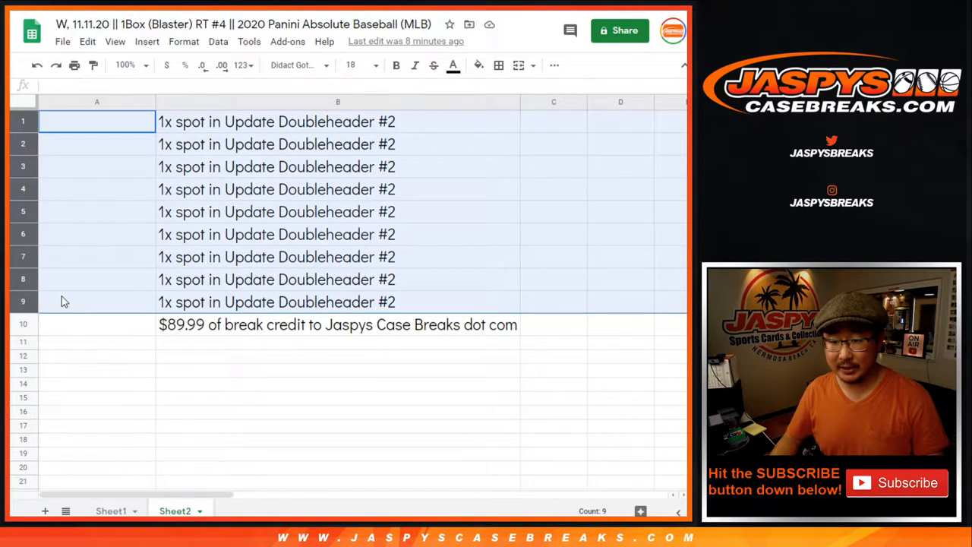
pyautogui.click(97, 324)
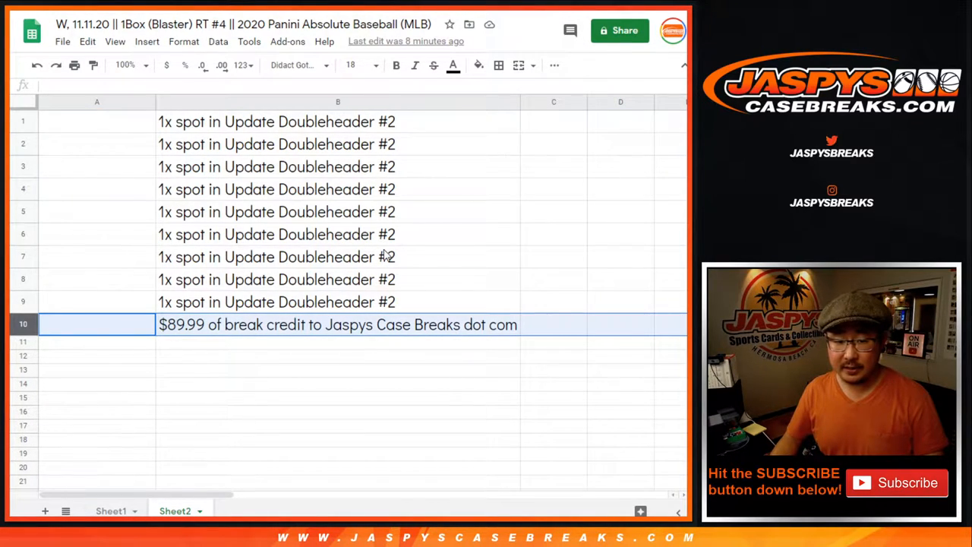
pyautogui.moveTo(198, 312)
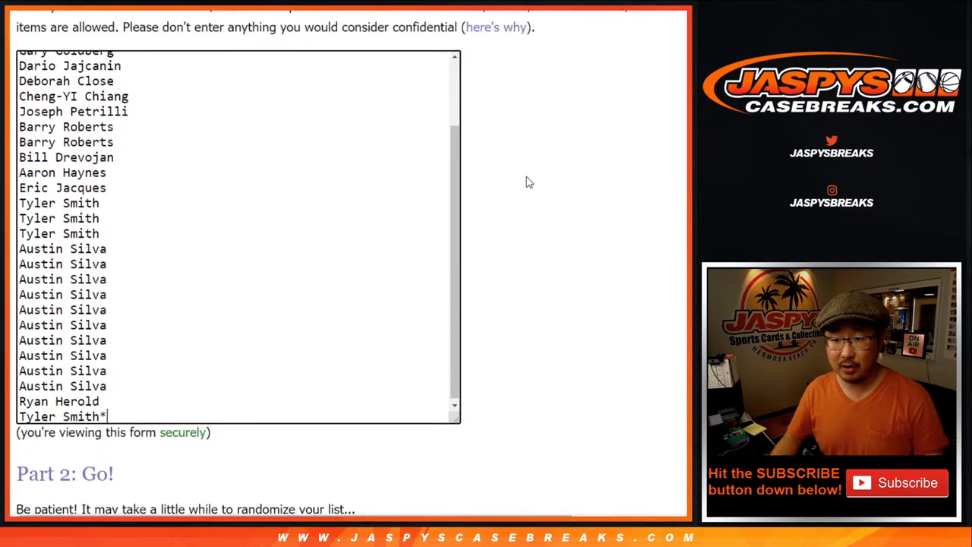
# Roll the two virtual dice and scroll down to the randomized name list.
pyautogui.scroll(3)
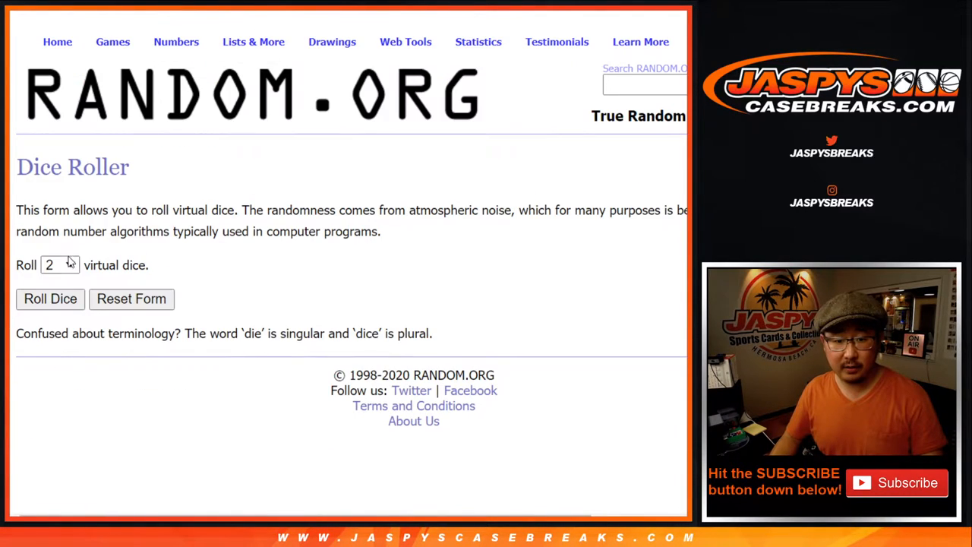
pyautogui.click(50, 299)
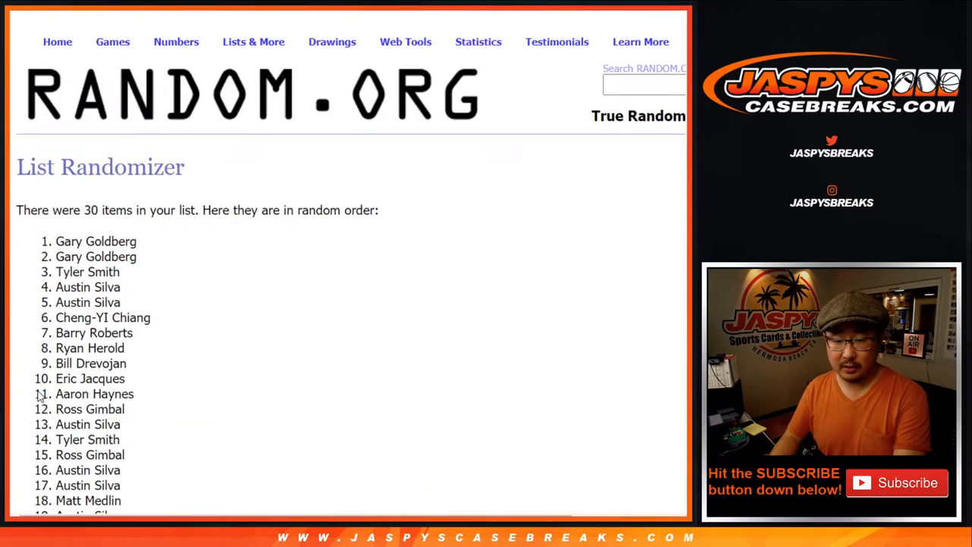
pyautogui.scroll(-3)
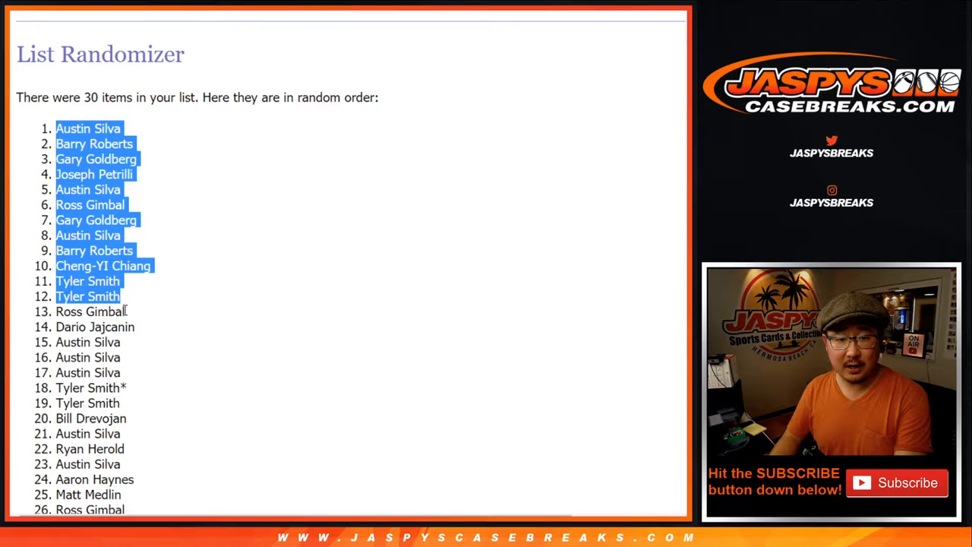
pyautogui.scroll(-3)
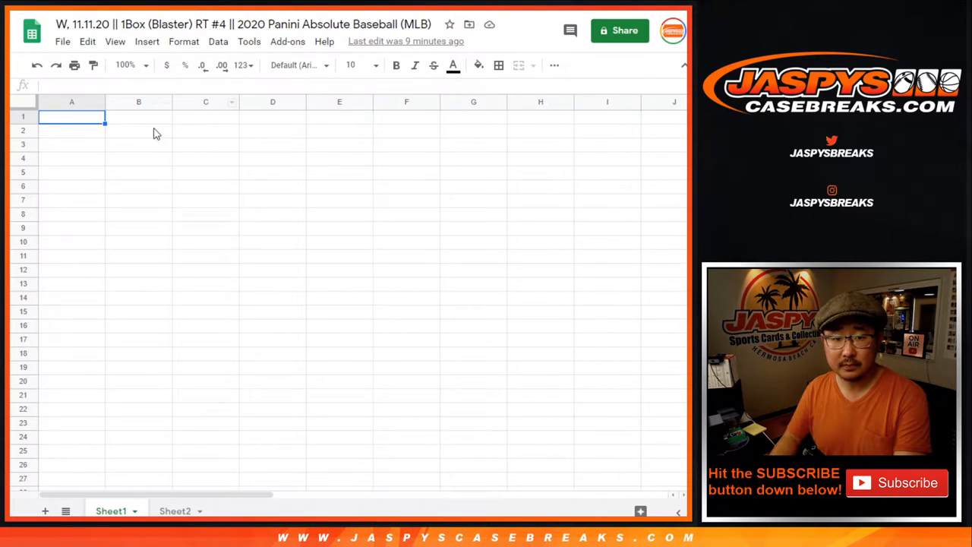
# Paste the randomized names into Sheet1 column A and reshuffle the team list.
pyautogui.press('ctrl+v')
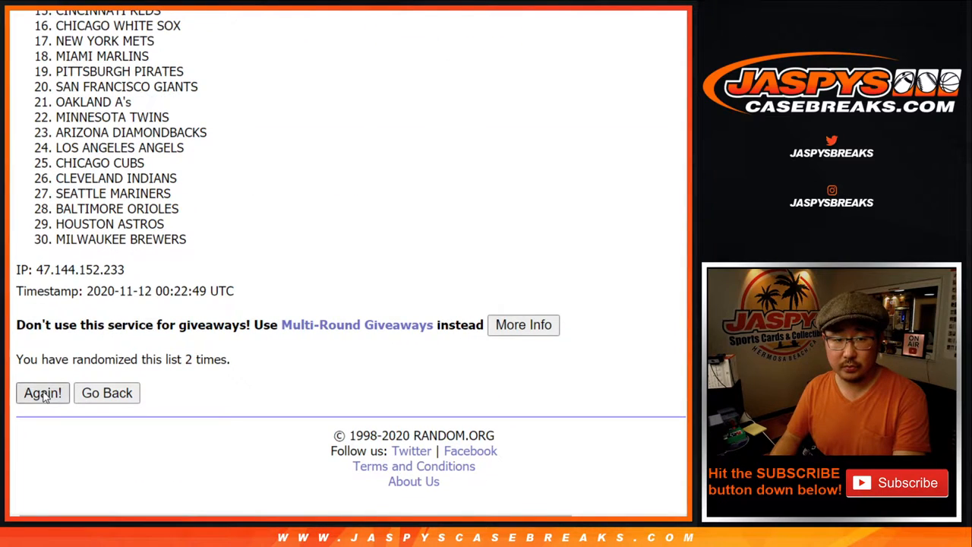
pyautogui.click(43, 393)
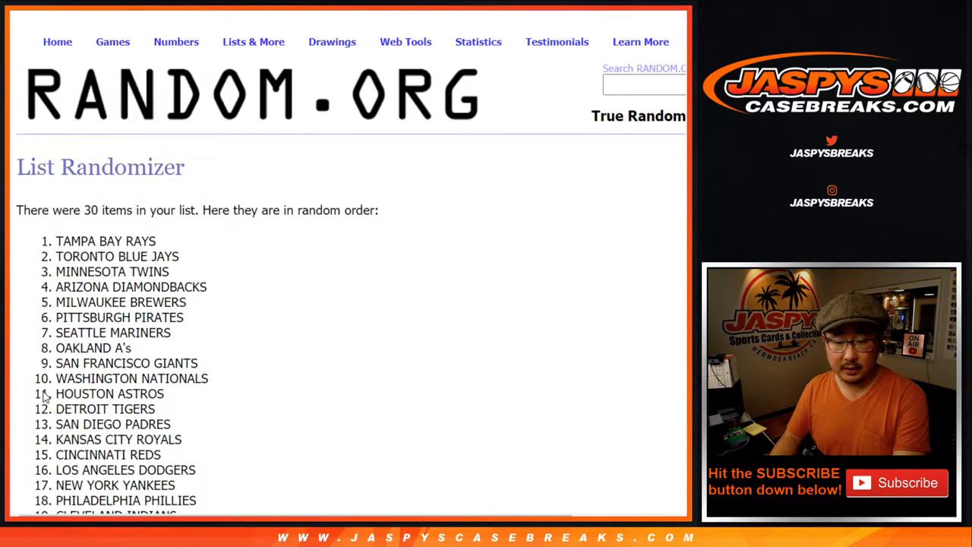
pyautogui.scroll(-3)
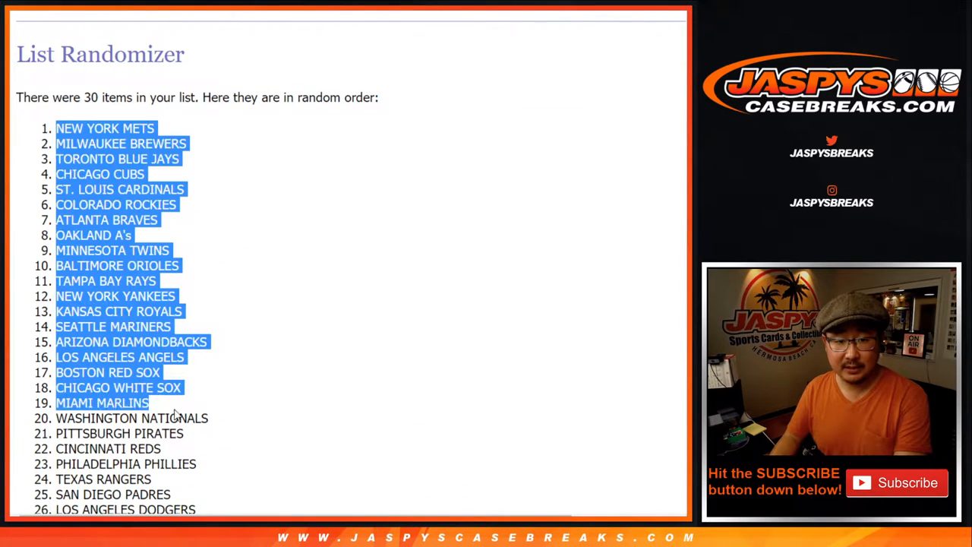
pyautogui.scroll(-3)
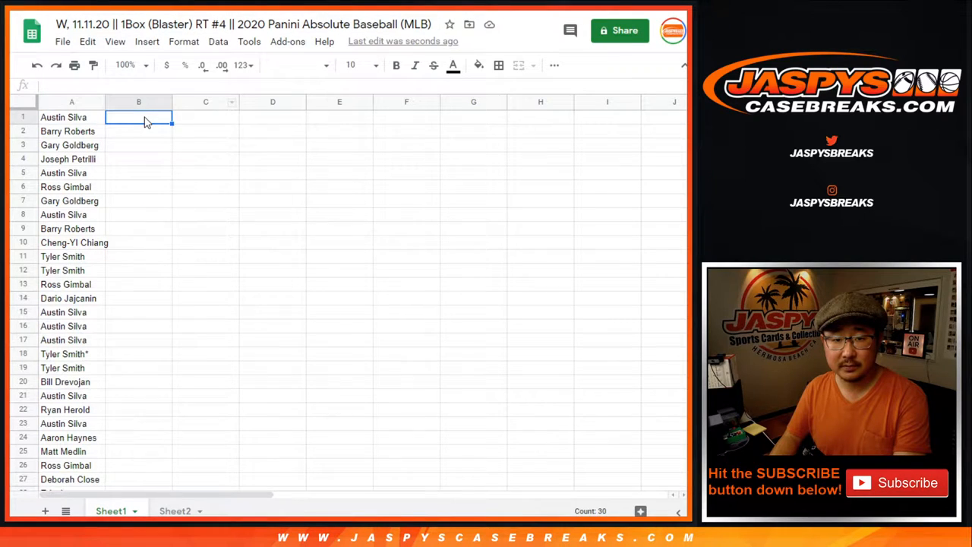
# Set B1 to Didact Gothic size 12 and widen column A for full names.
pyautogui.click(294, 65)
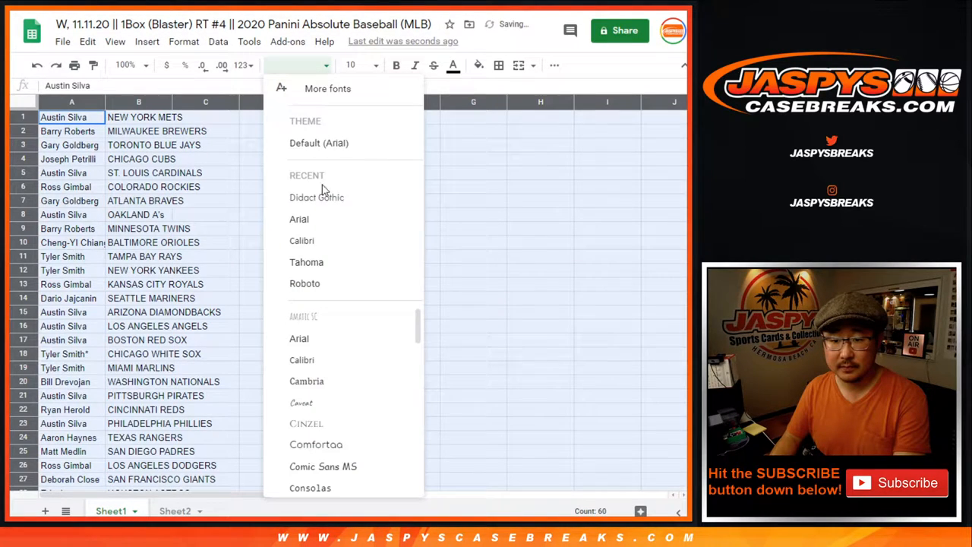
pyautogui.click(316, 197)
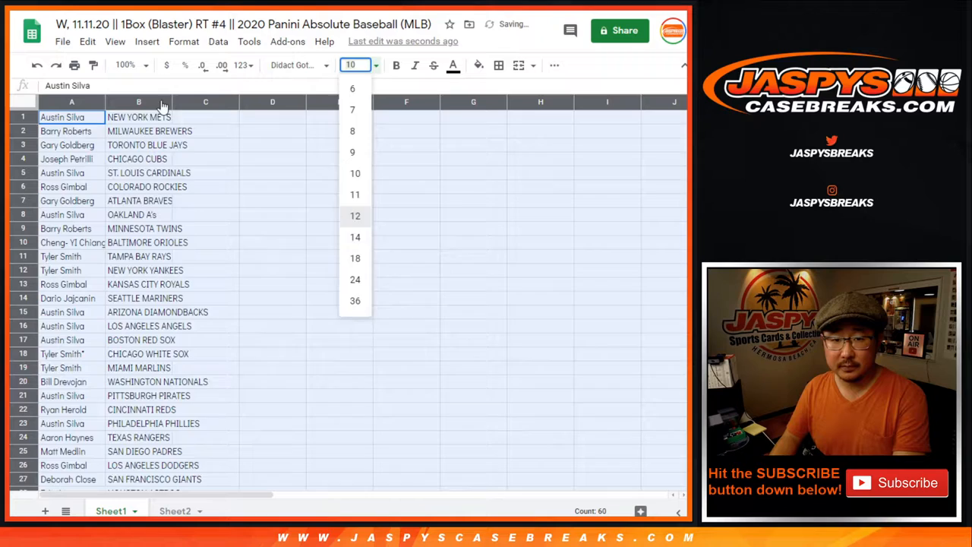
pyautogui.click(354, 216)
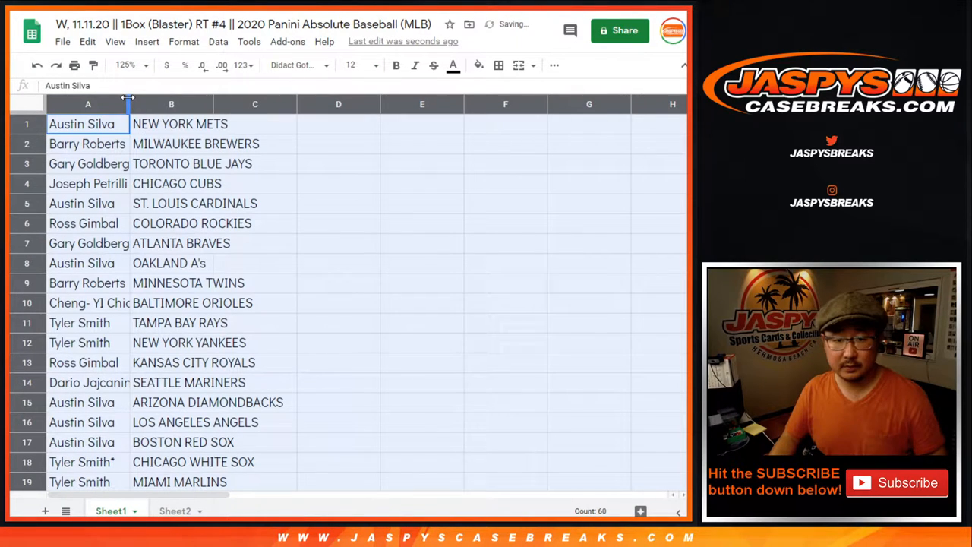
pyautogui.moveTo(130, 105); pyautogui.dragTo(152, 104)
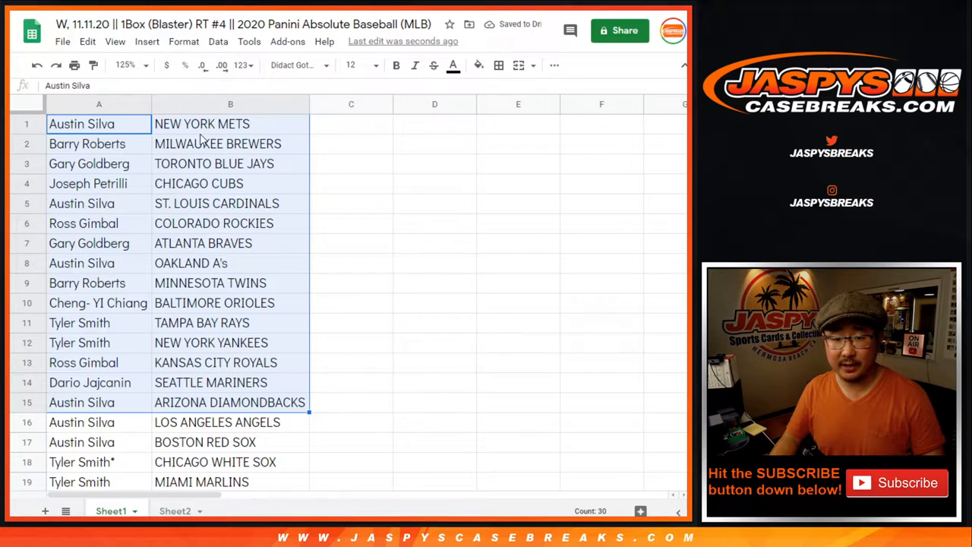
pyautogui.moveTo(182, 368)
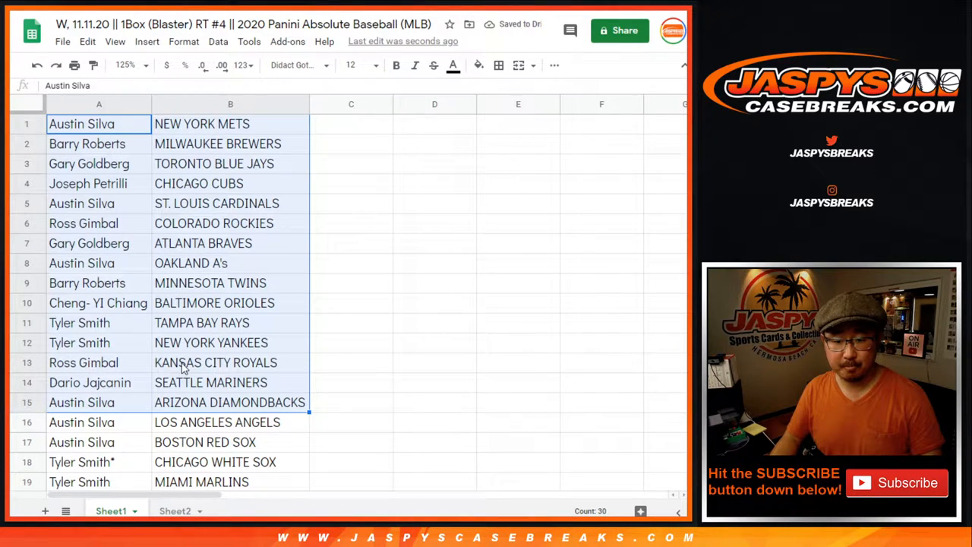
# Select the name and team list, zoom to 80%, and center-align the cells.
pyautogui.scroll(-3)
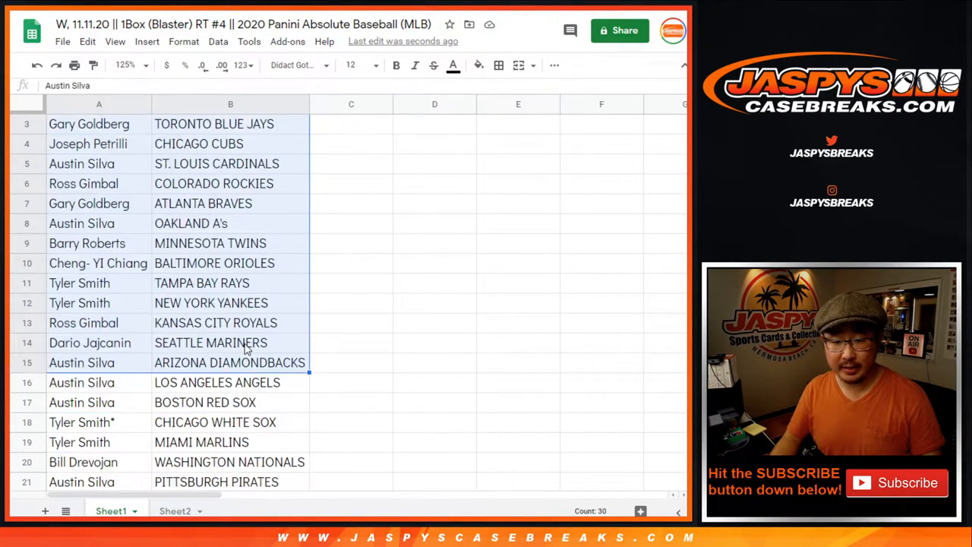
pyautogui.scroll(-3)
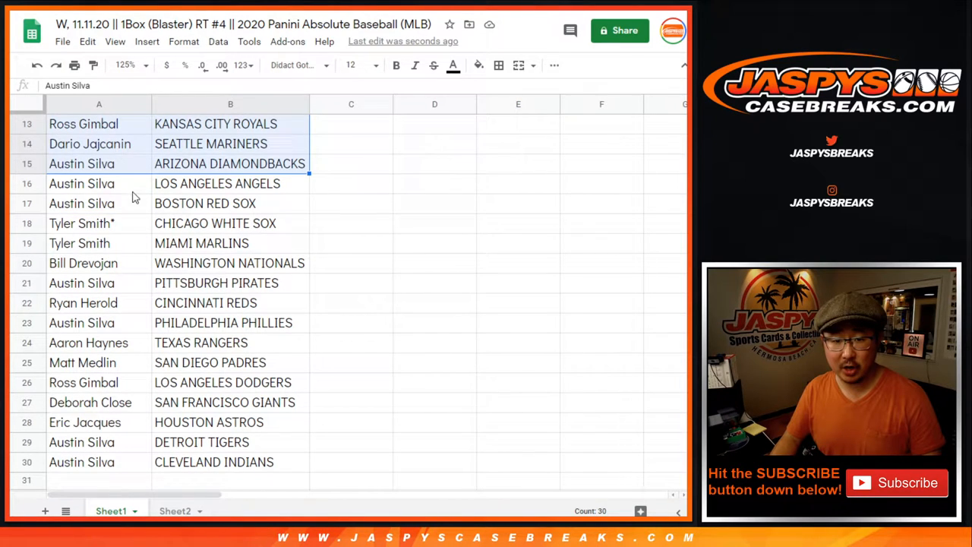
pyautogui.click(99, 183)
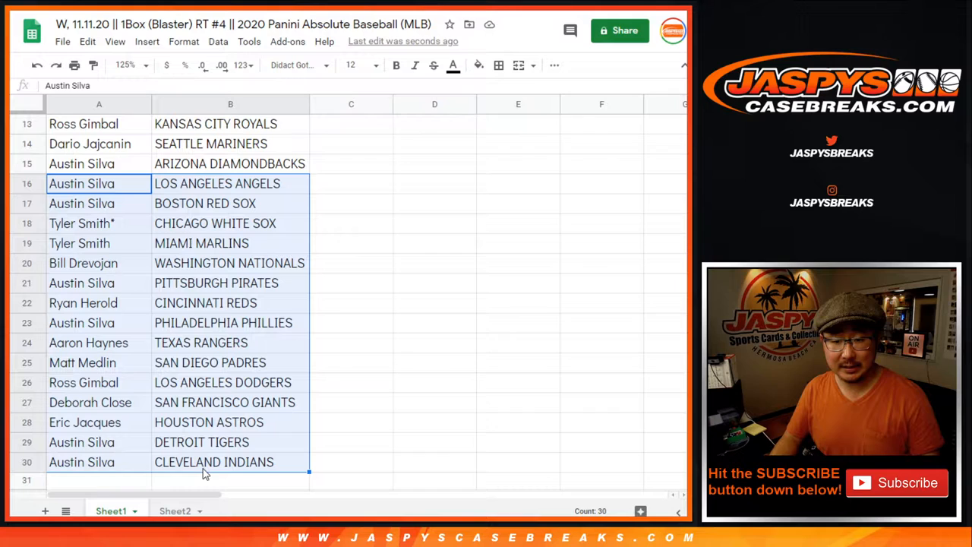
pyautogui.scroll(3)
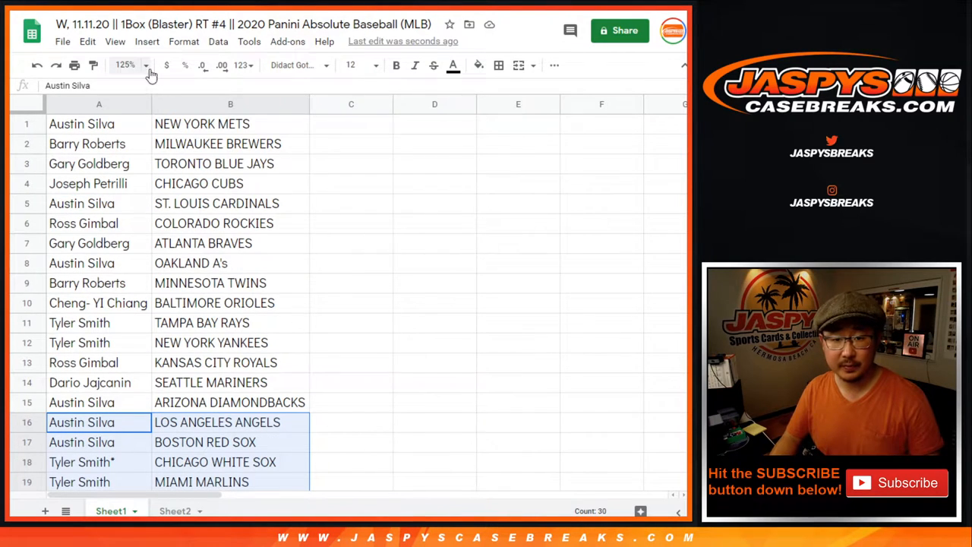
pyautogui.click(124, 65)
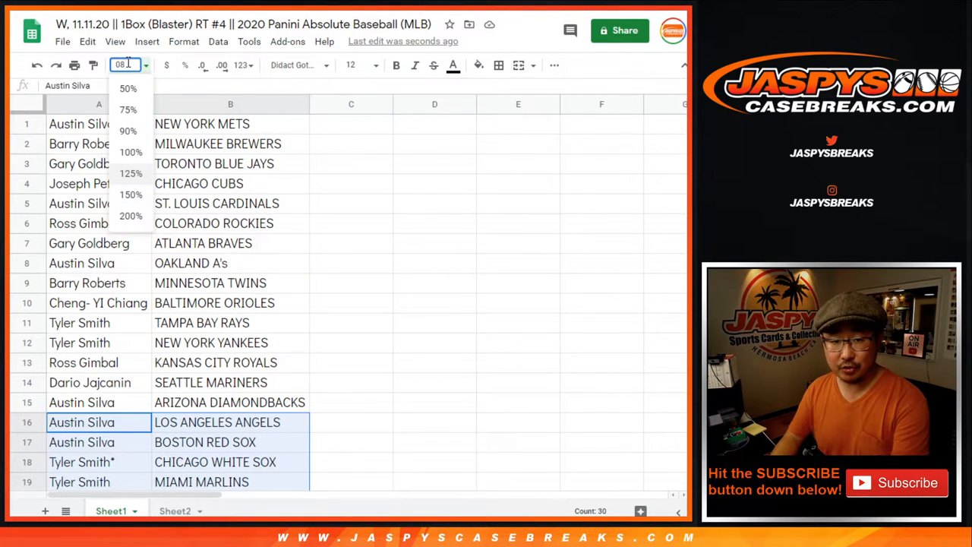
pyautogui.click(127, 88)
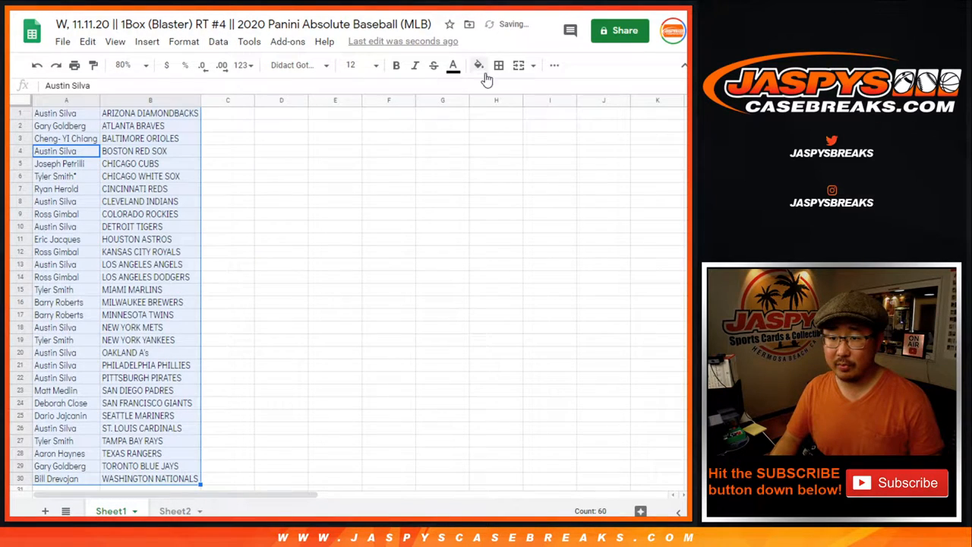
pyautogui.click(554, 64)
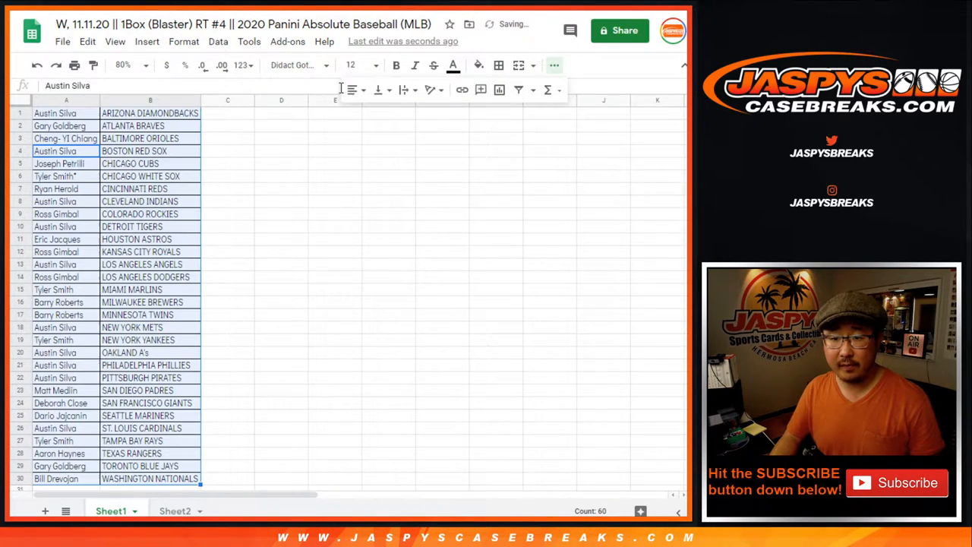
pyautogui.click(74, 64)
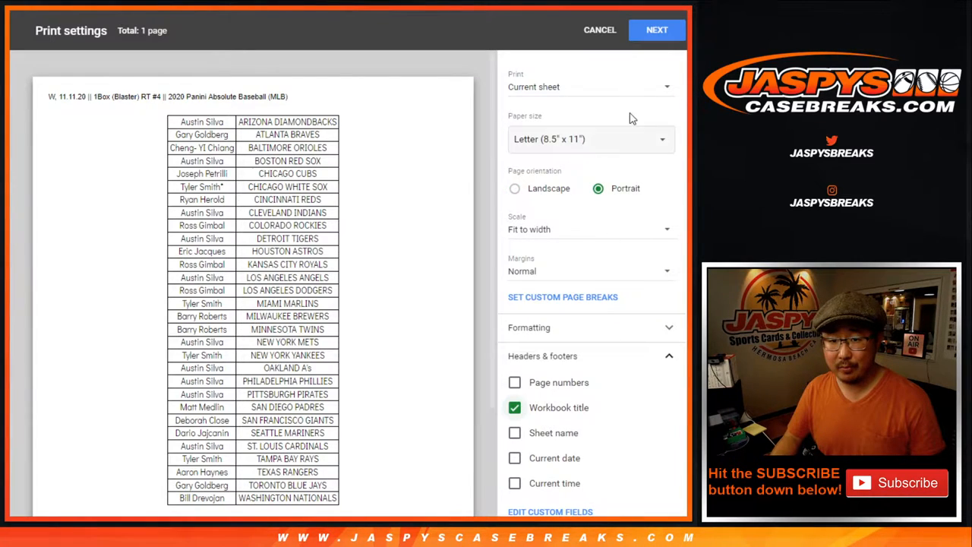
pyautogui.click(657, 29)
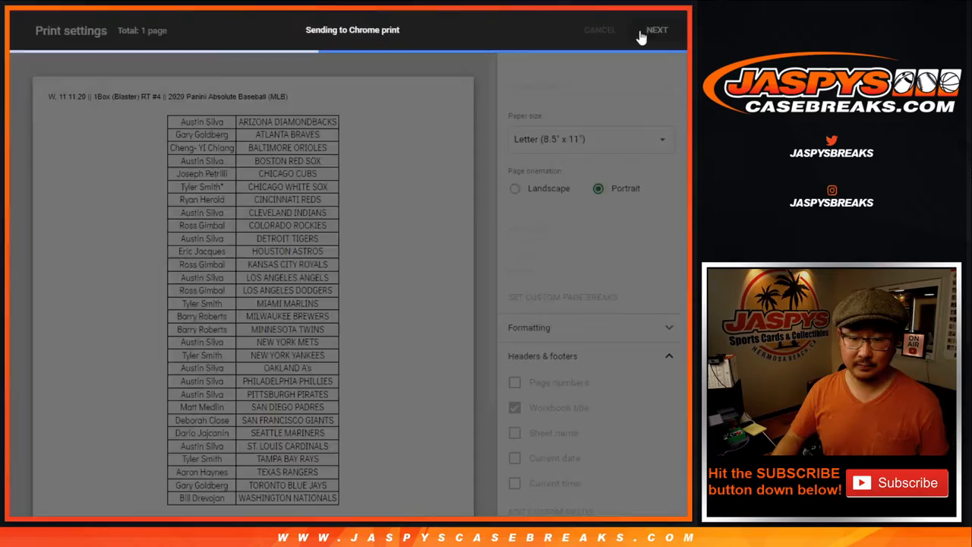
pyautogui.click(657, 30)
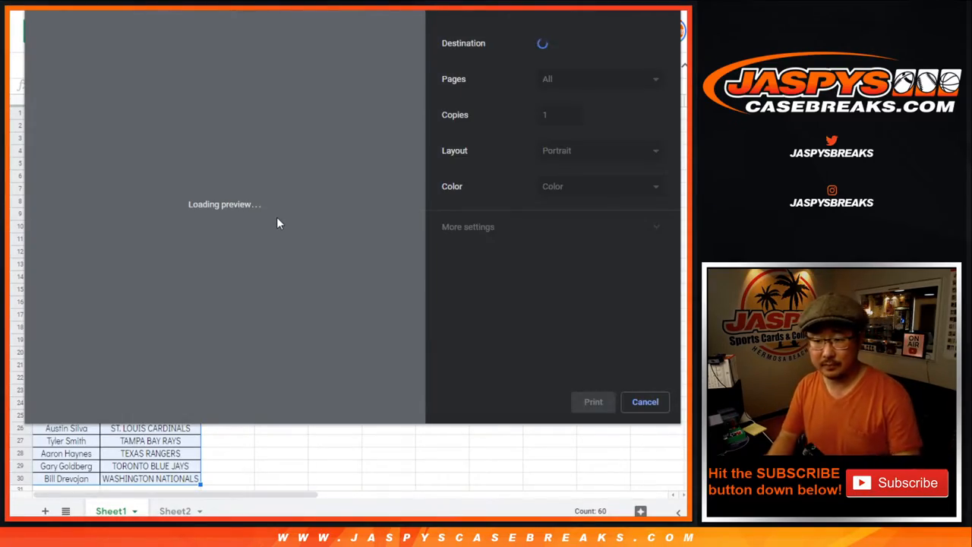
pyautogui.click(645, 402)
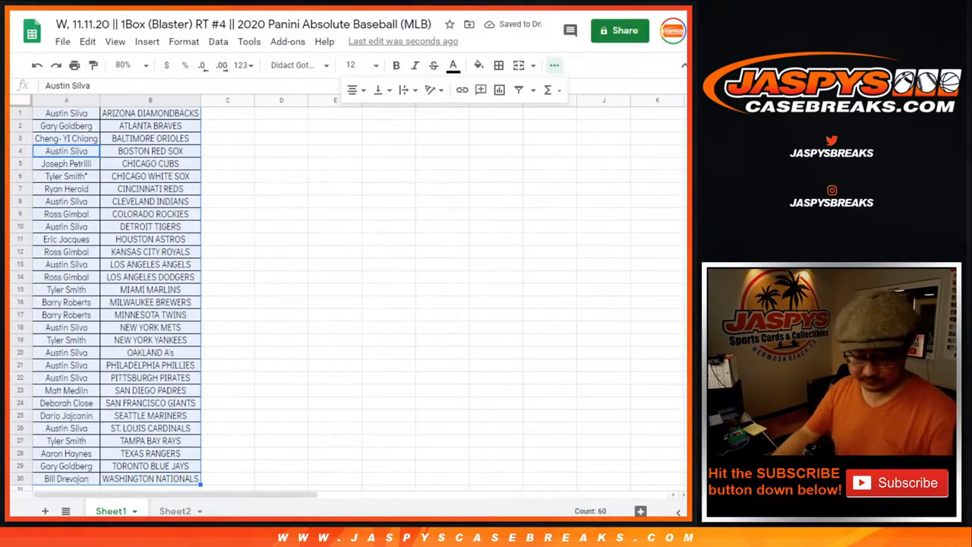
# Choose 2 virtual dice on the RANDOM.ORG Dice Roller.
pyautogui.click(66, 112)
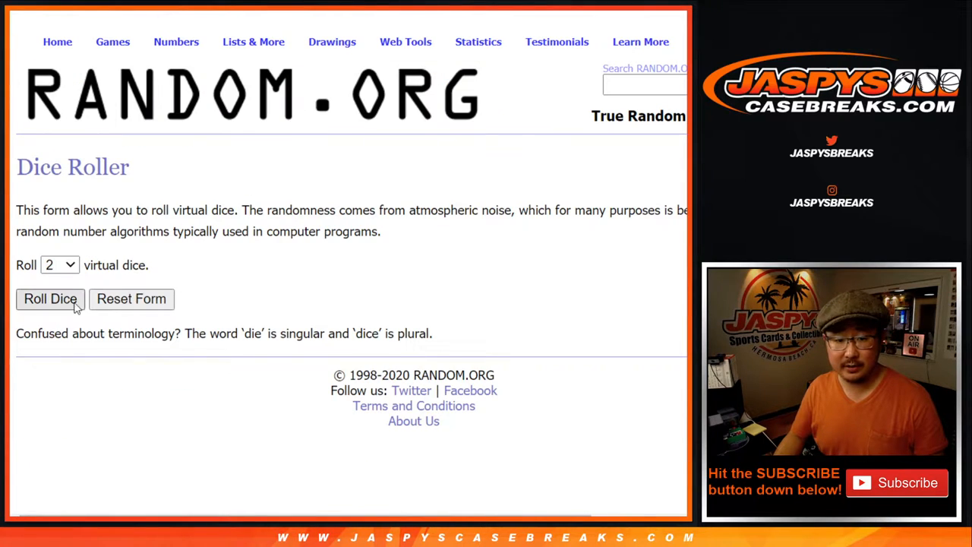
# Roll the dice, reshuffle the names, then select the top names and Tyler Smith's $89.99 row.
pyautogui.click(50, 299)
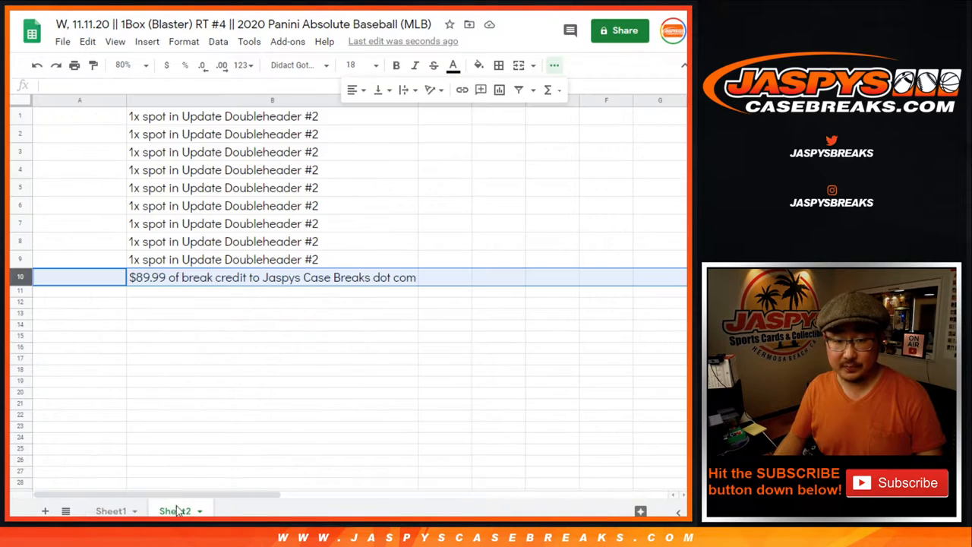
pyautogui.click(79, 291)
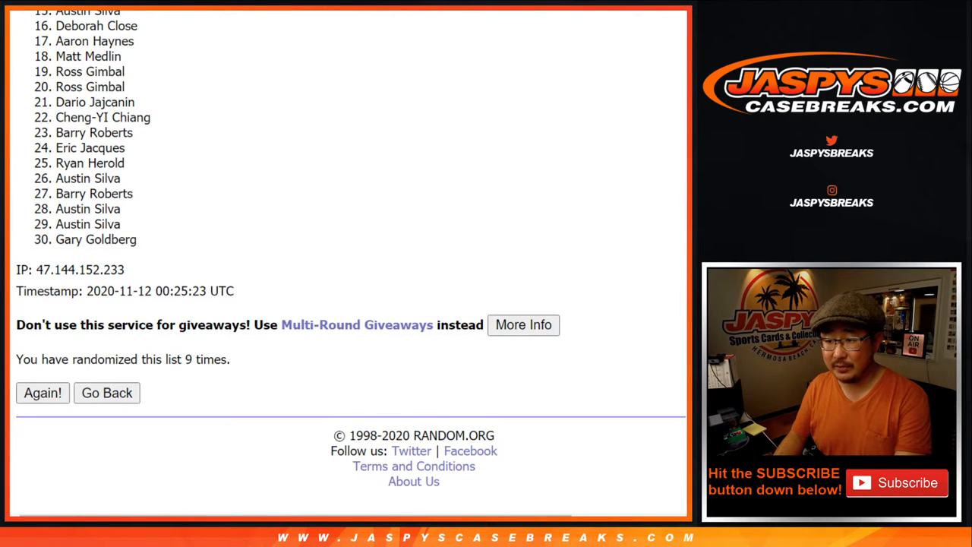
pyautogui.scroll(3)
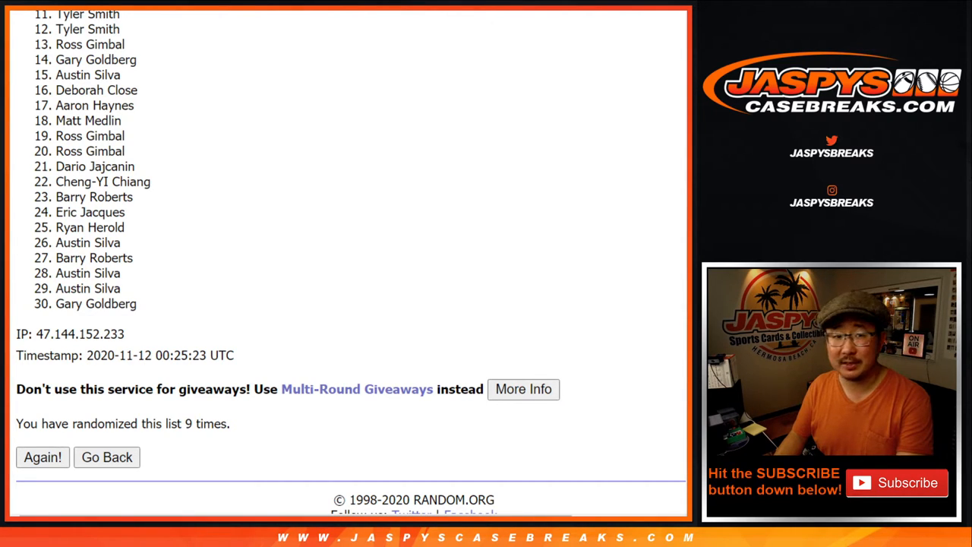
pyautogui.scroll(3)
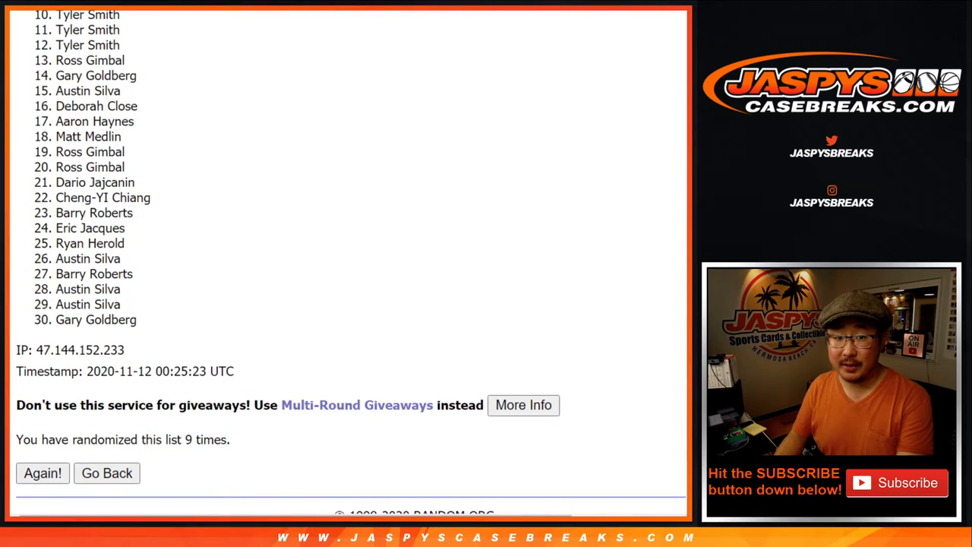
pyautogui.scroll(3)
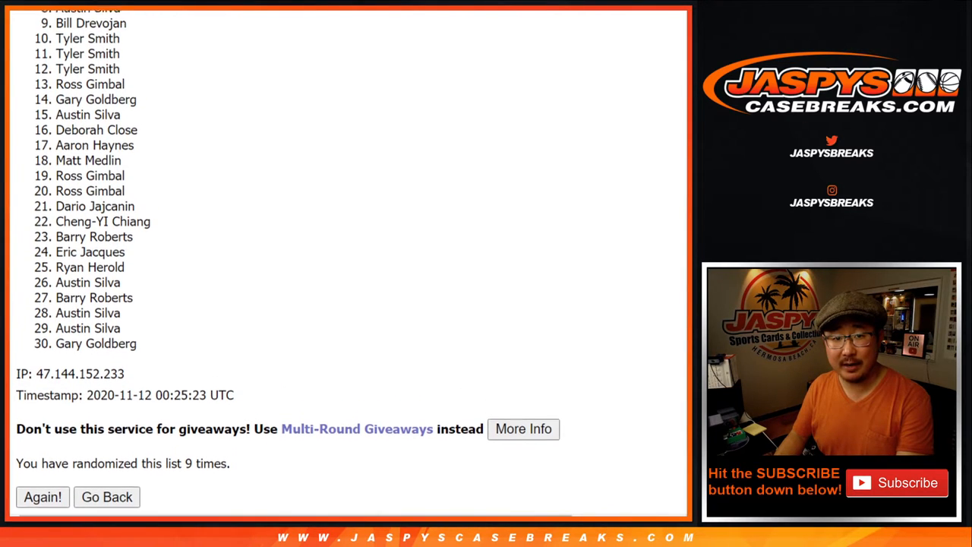
pyautogui.scroll(3)
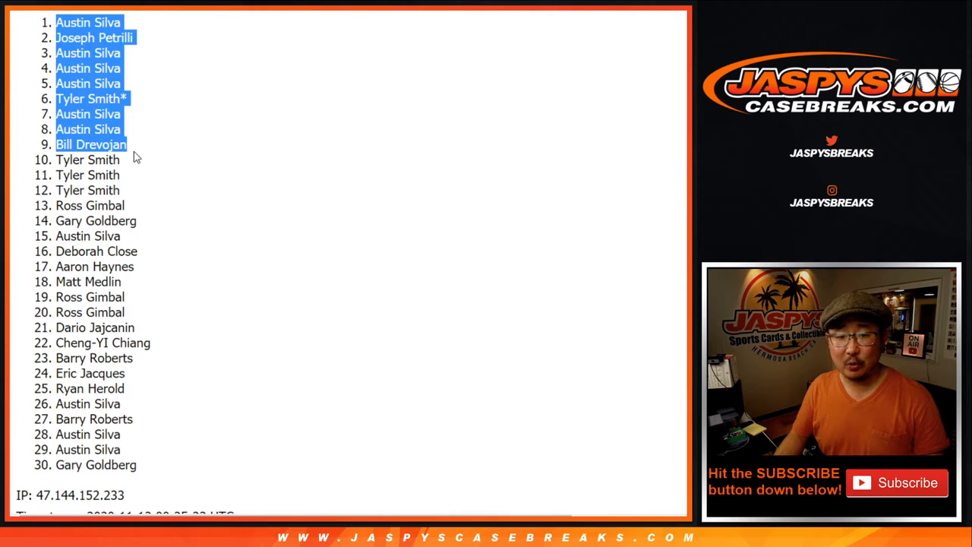
pyautogui.moveTo(133, 152); pyautogui.dragTo(156, 465)
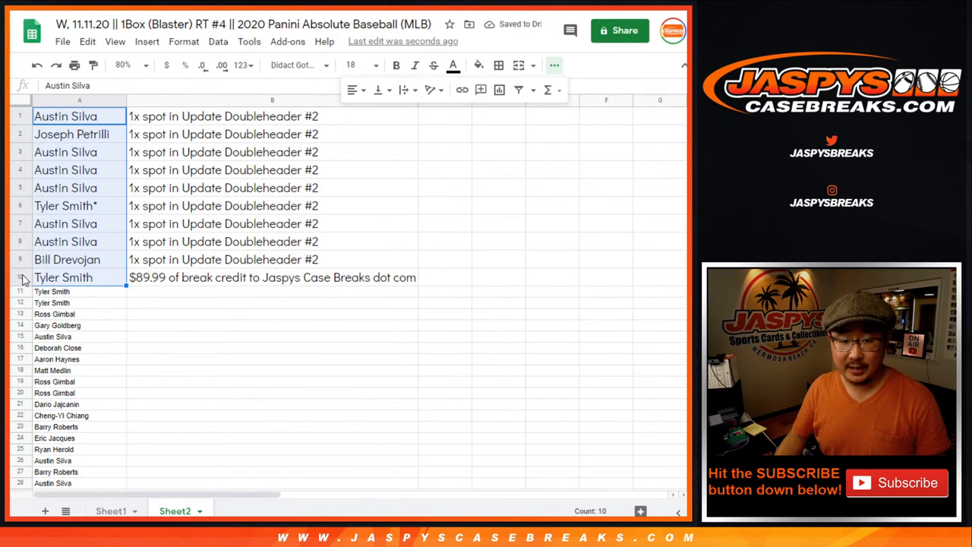
pyautogui.click(64, 277)
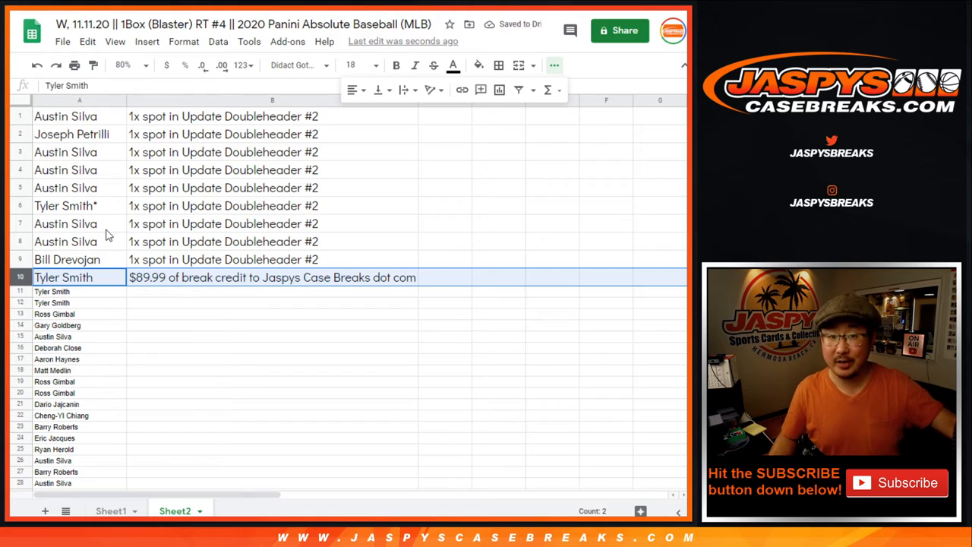